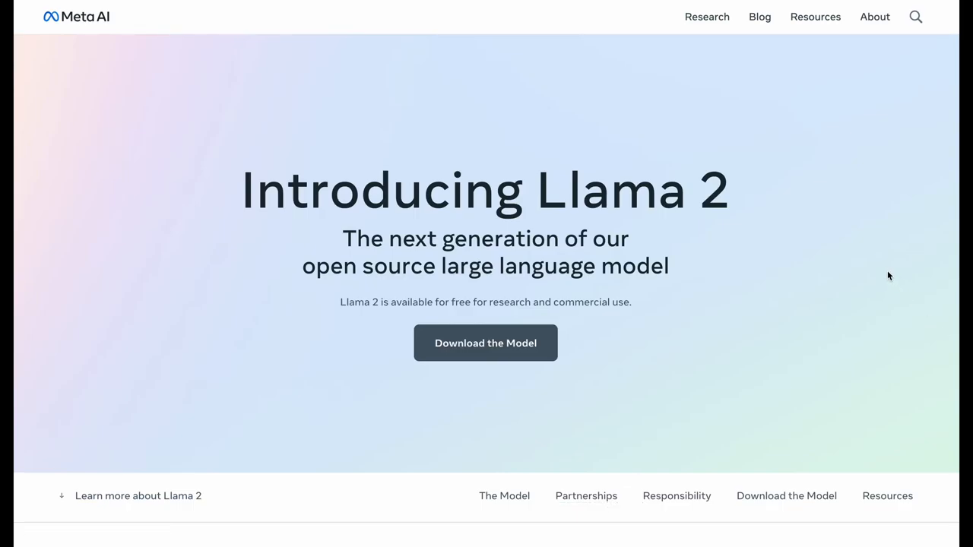
mouse_move(822, 246)
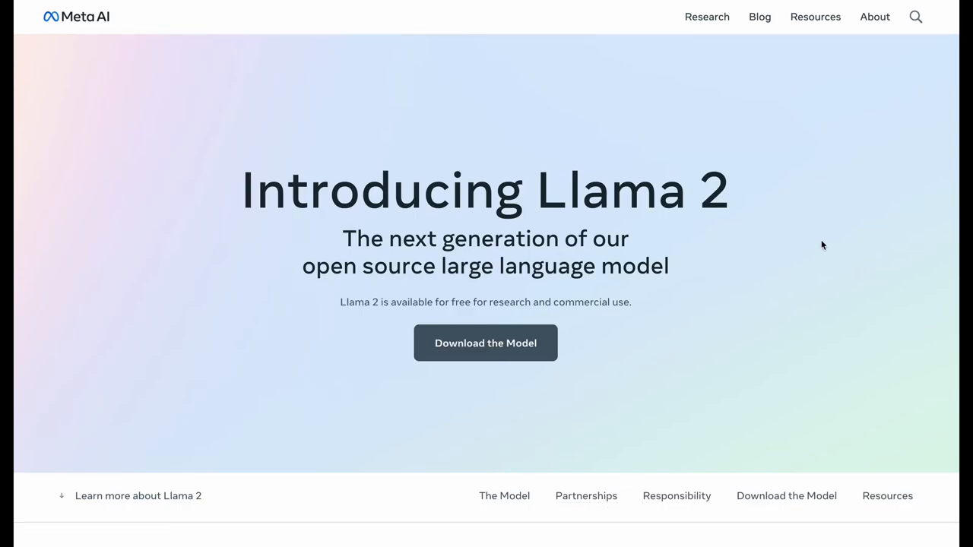
Step: Finish and send the prompt asking Llama 2 for an AI poem under 50 words
scroll(down, 3)
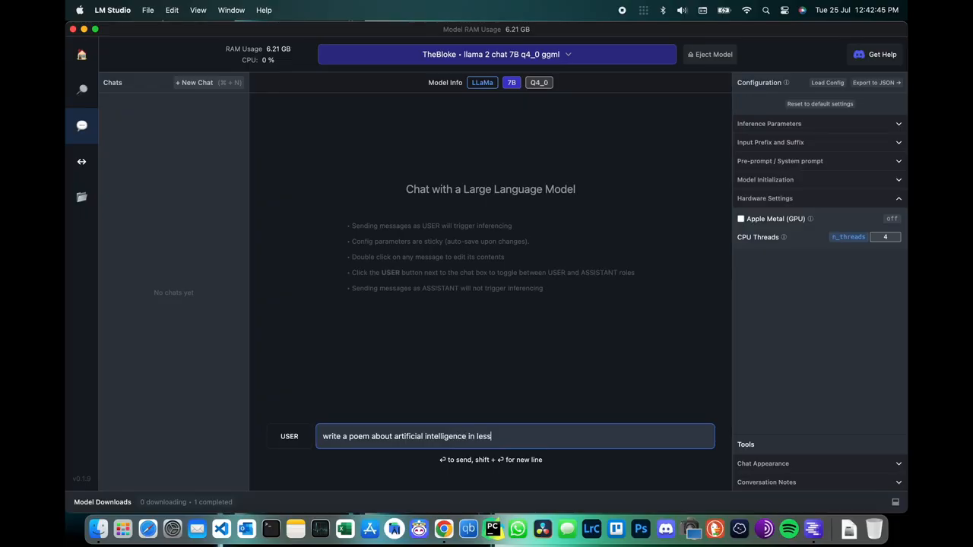
text(than 50)
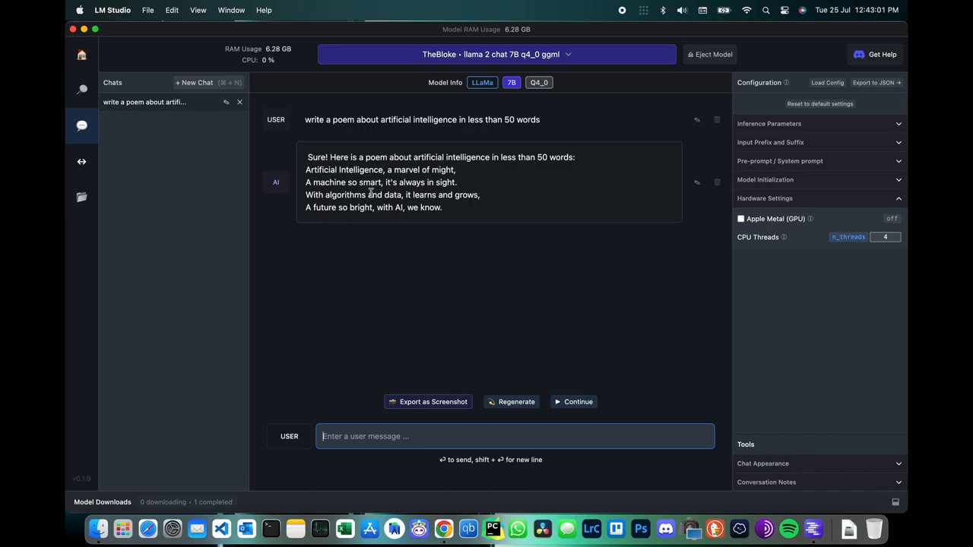
mouse_move(412, 189)
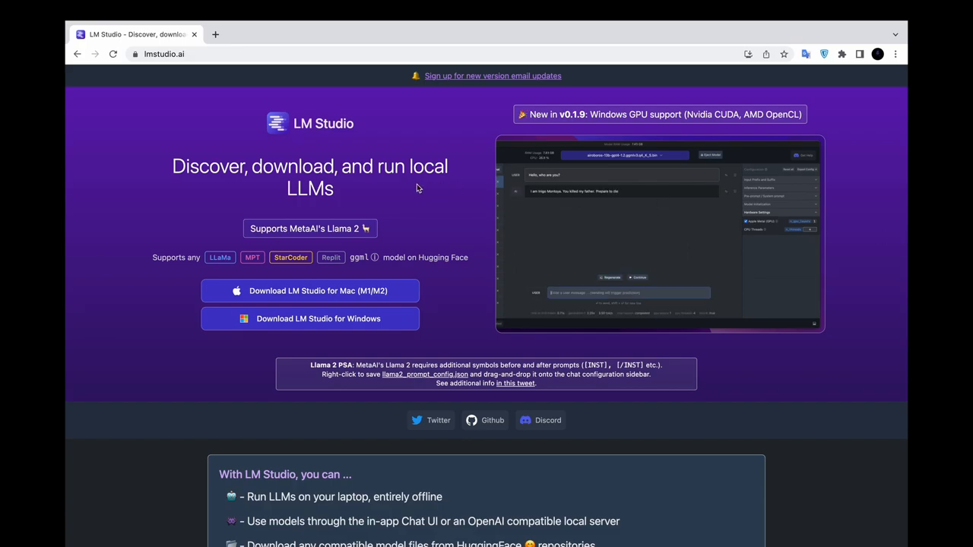
scroll(down, 3)
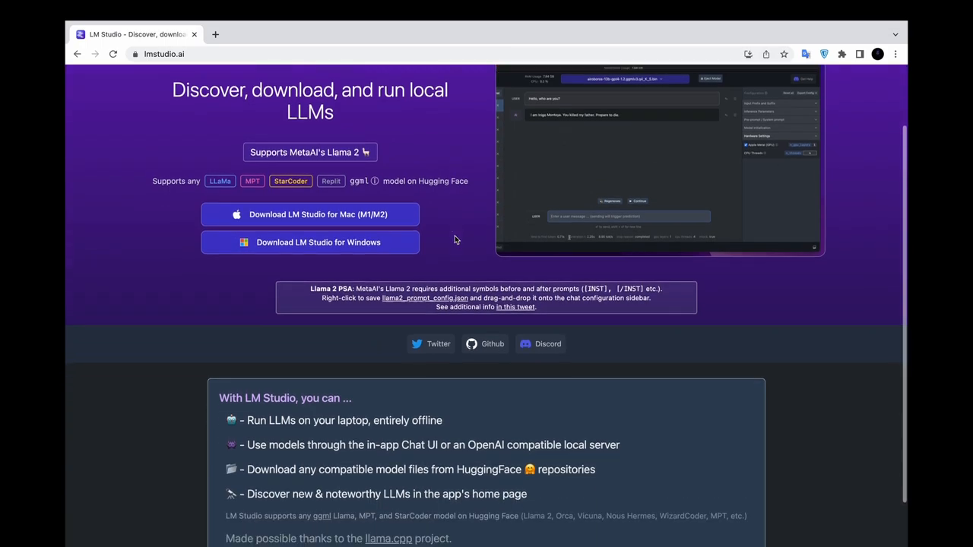
scroll(down, 3)
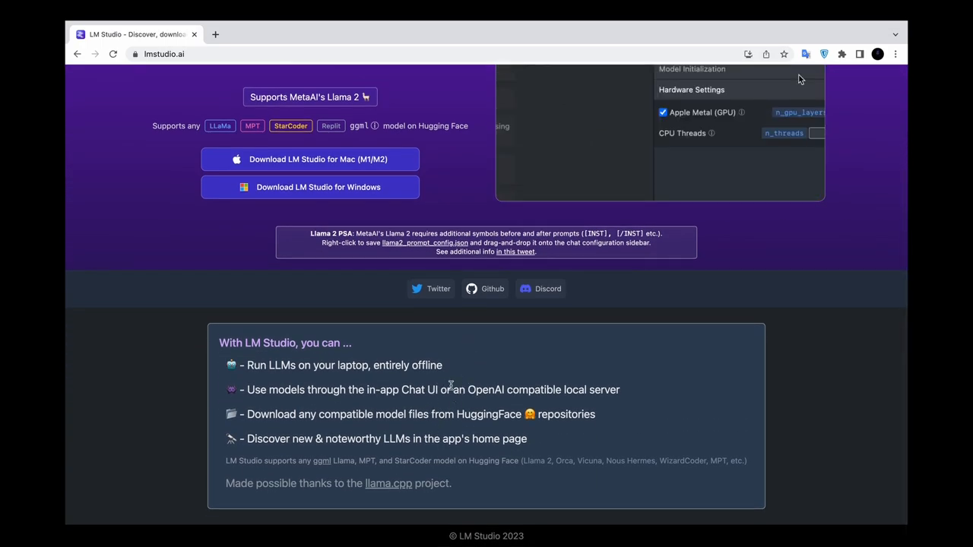
mouse_move(742, 115)
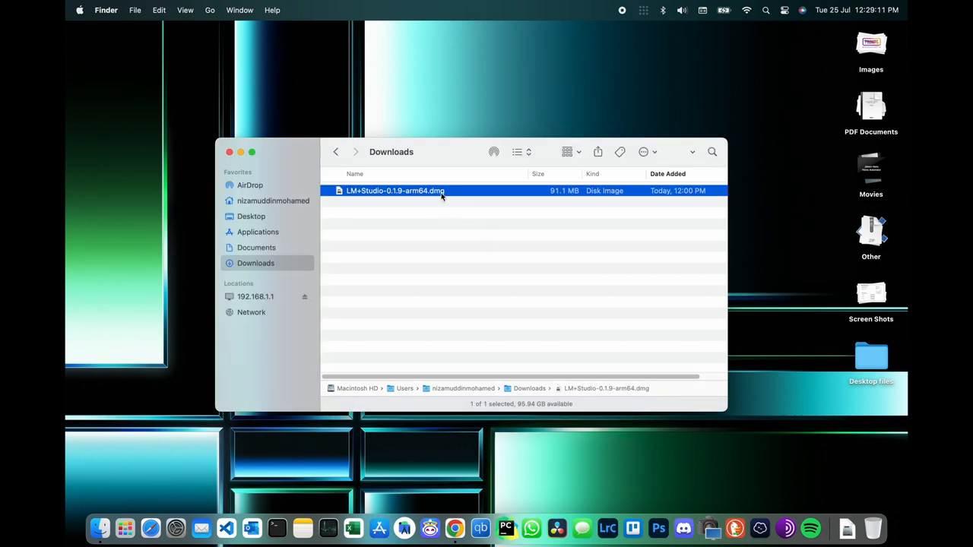
Step: Open LM+Studio-0.1.9-arm64.dmg from Downloads and copy LM Studio into Applications
double_click(395, 191)
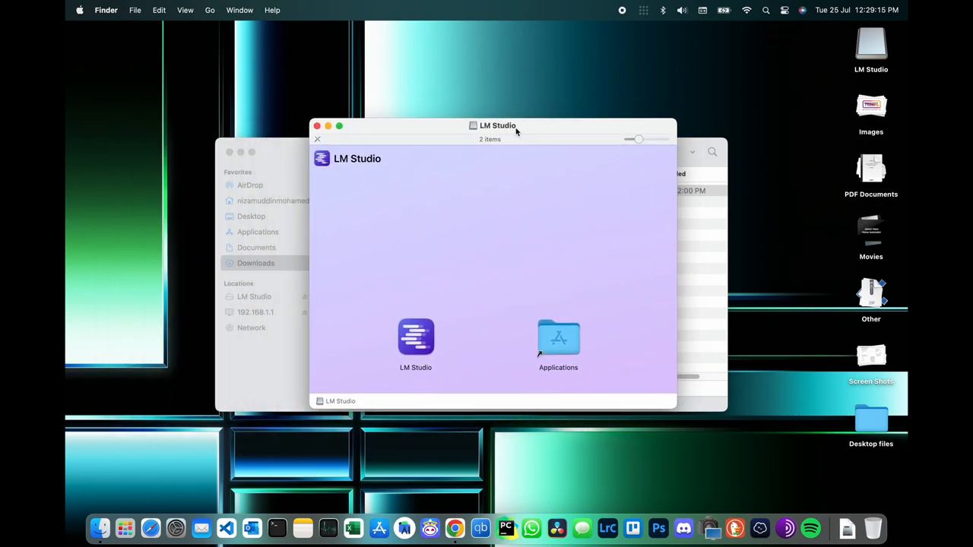
click(416, 338)
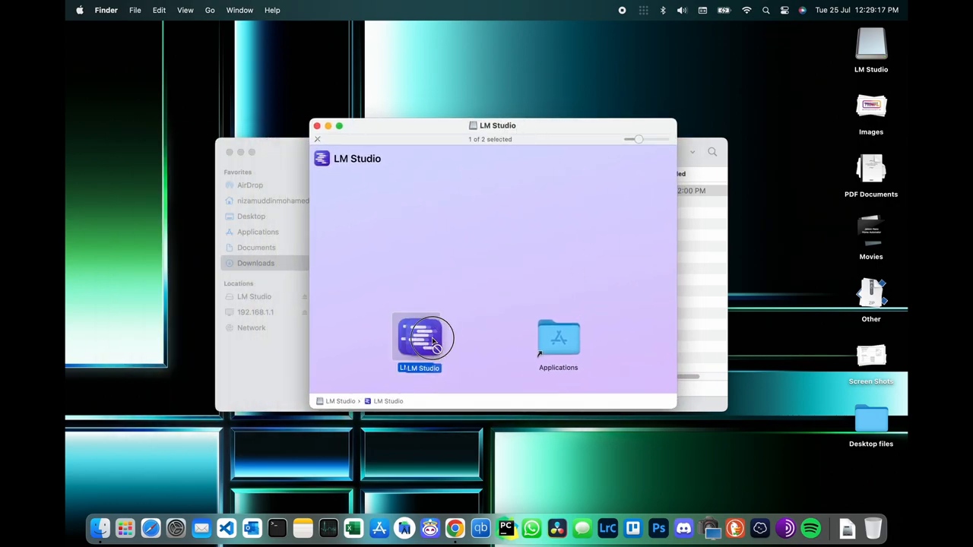
mouse_move(588, 248)
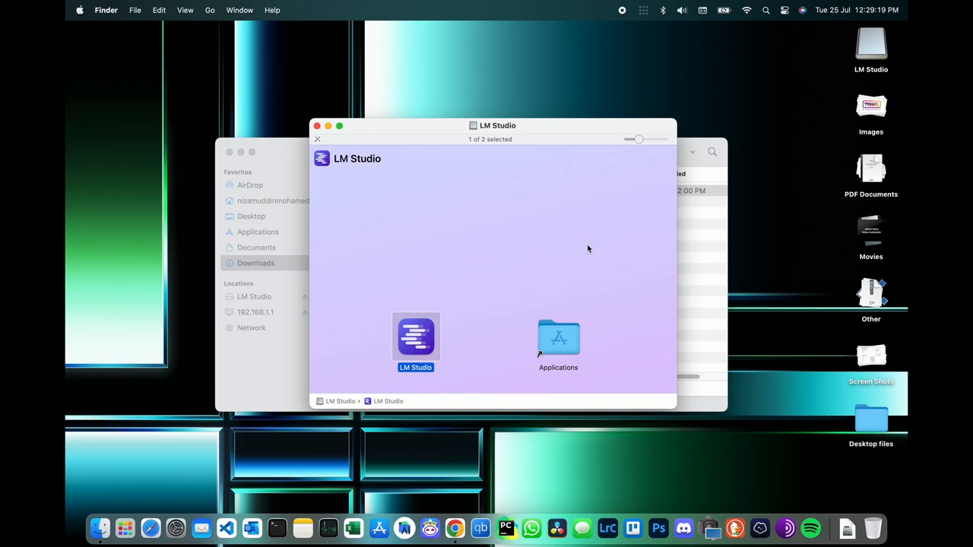
mouse_move(591, 238)
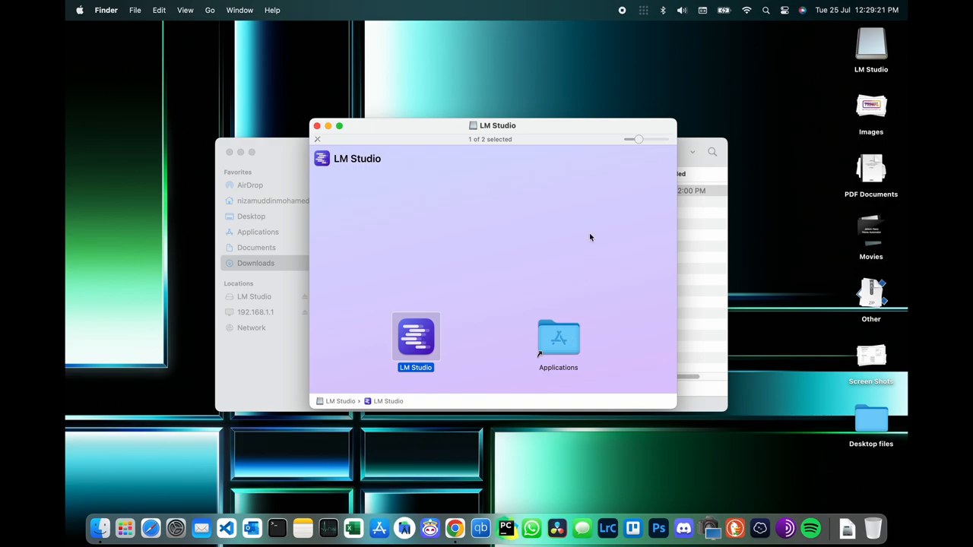
click(124, 527)
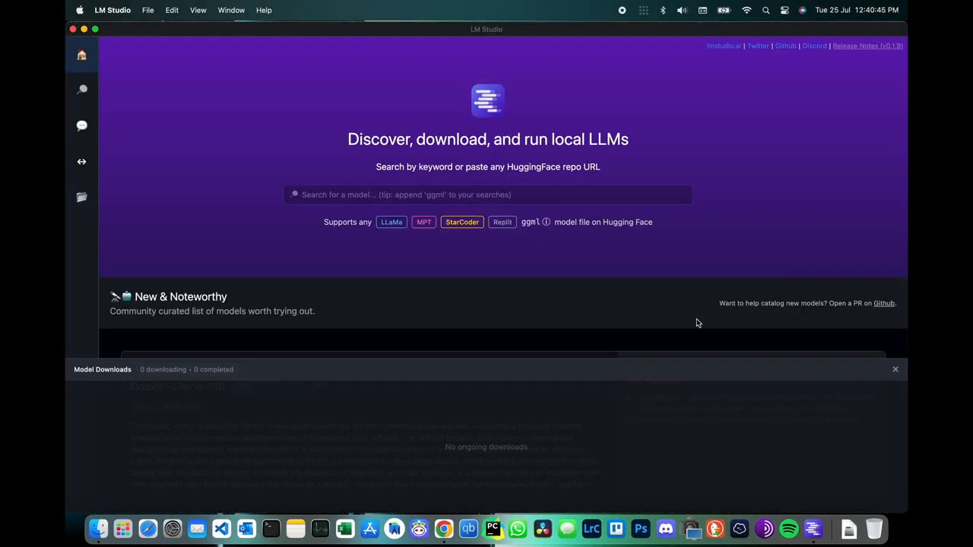
Step: Open the model search page and enter 'llama 2 7b' as the query
scroll(down, 3)
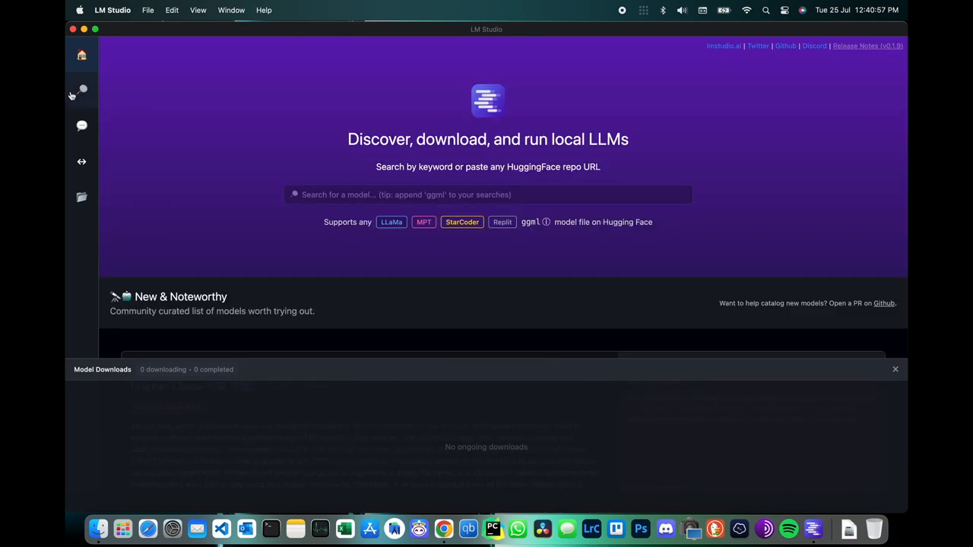
click(81, 89)
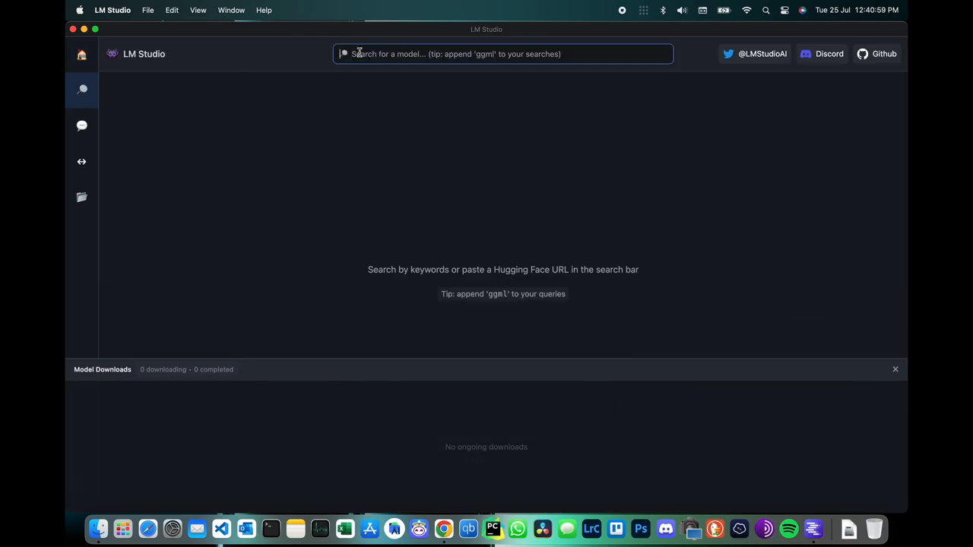
text(llama 2 7b)
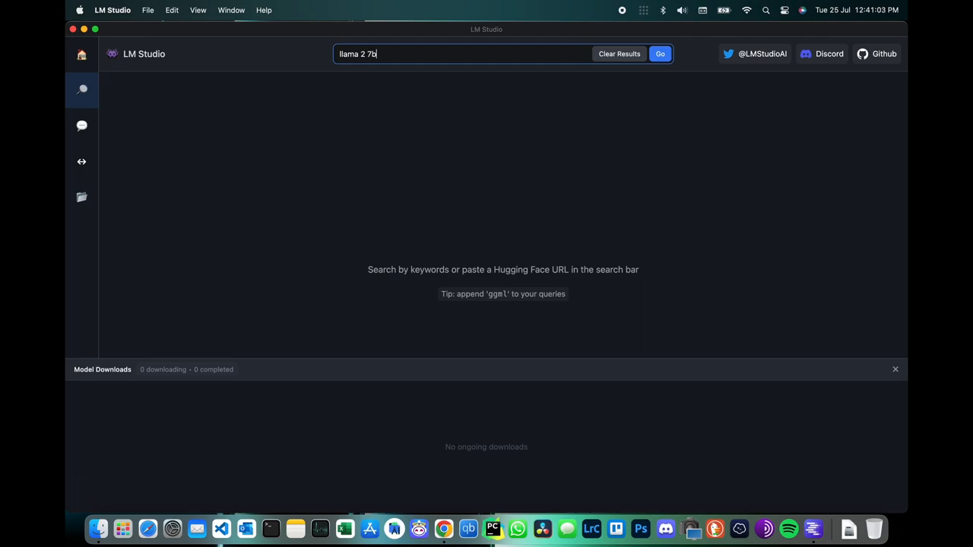
Step: Search, download the TheBloke/Llama-2-7B-Chat-GGML Q4_0 file, then go to the chat page
click(661, 53)
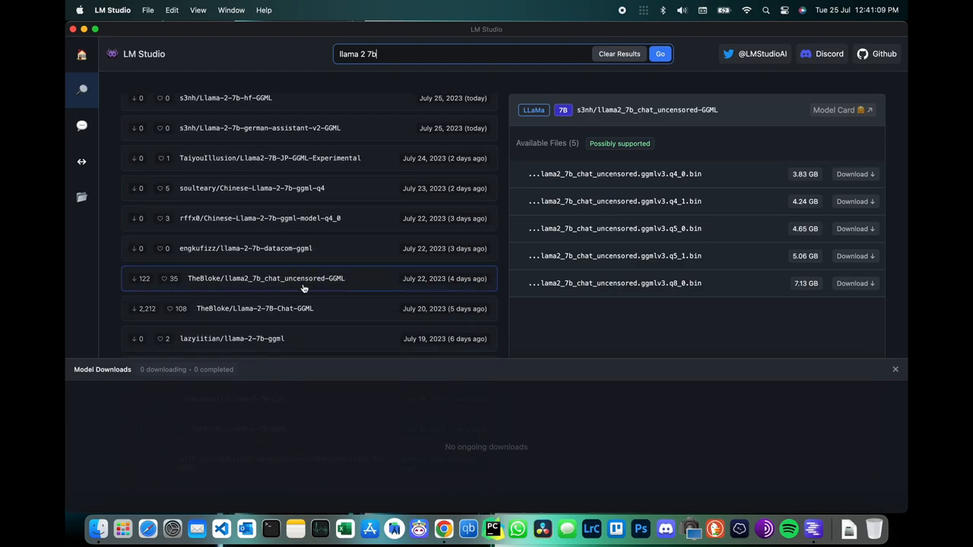
click(254, 309)
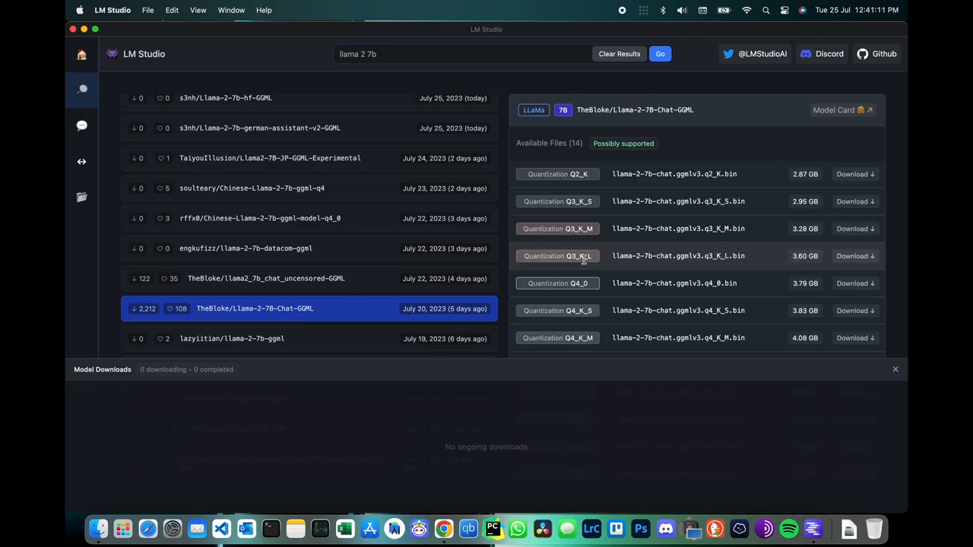
mouse_move(871, 168)
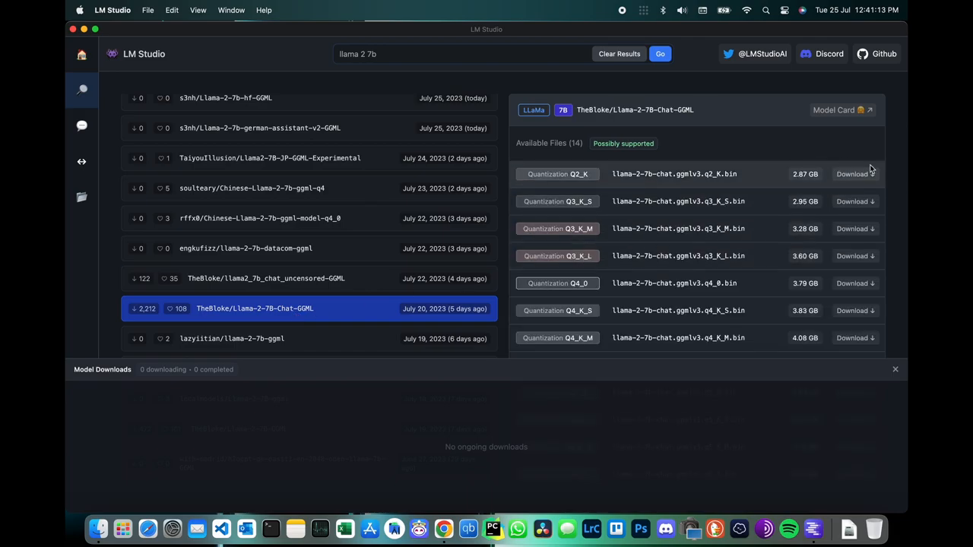
mouse_move(852, 305)
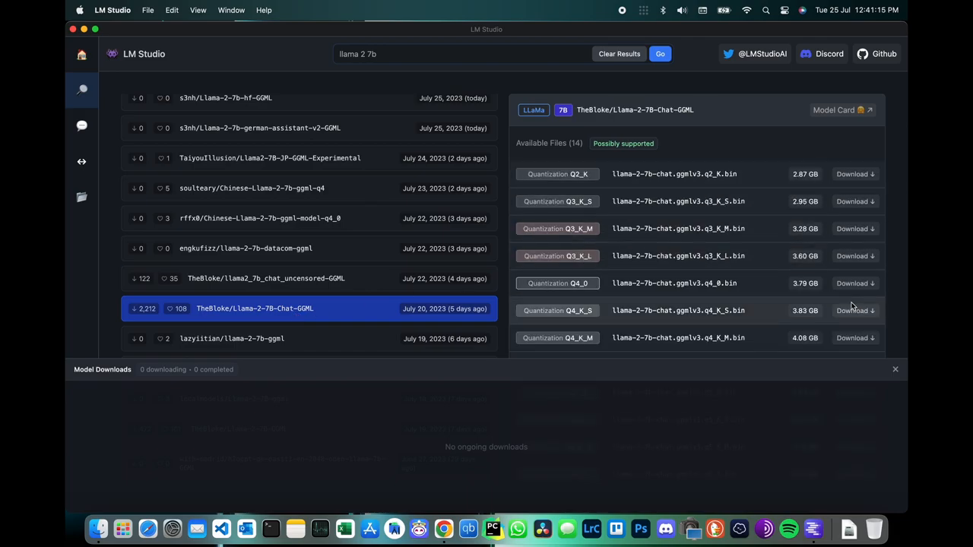
click(852, 283)
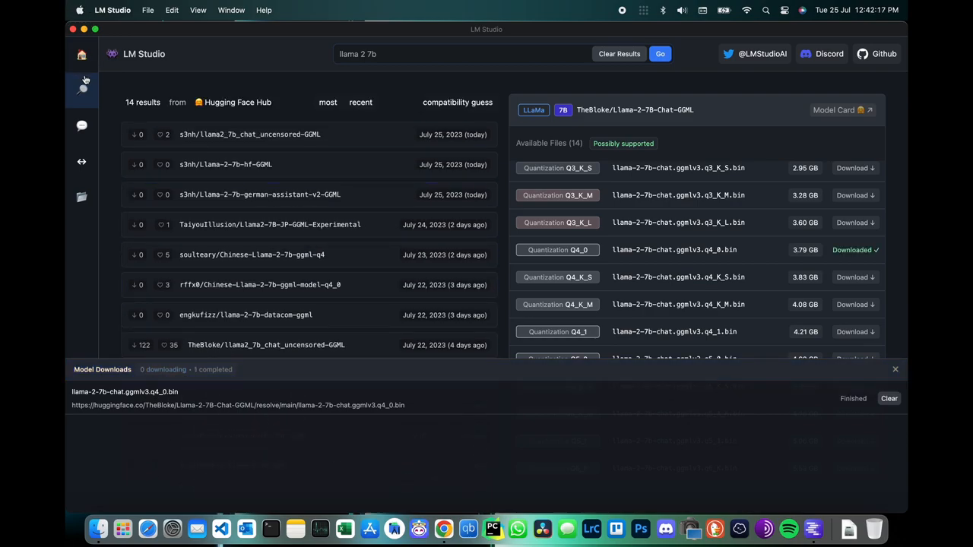
click(81, 125)
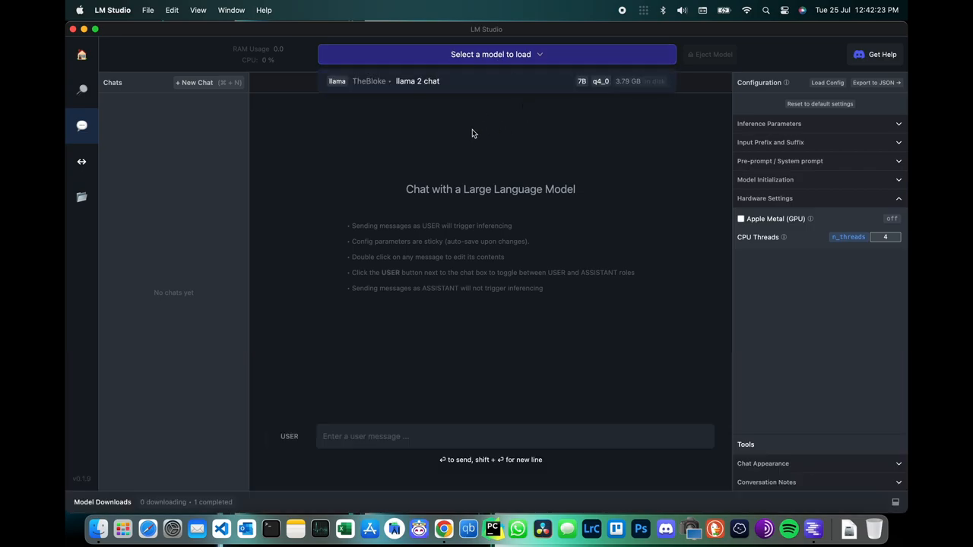
Step: Load the Llama 2 chat 7B q4_0 model and send 'write a poem about artificial intelligence'
click(492, 54)
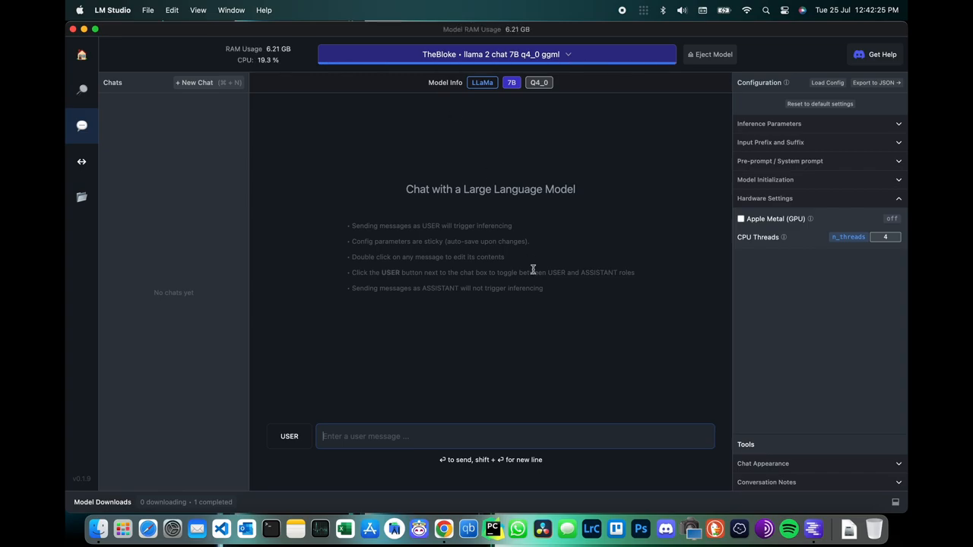
click(515, 436)
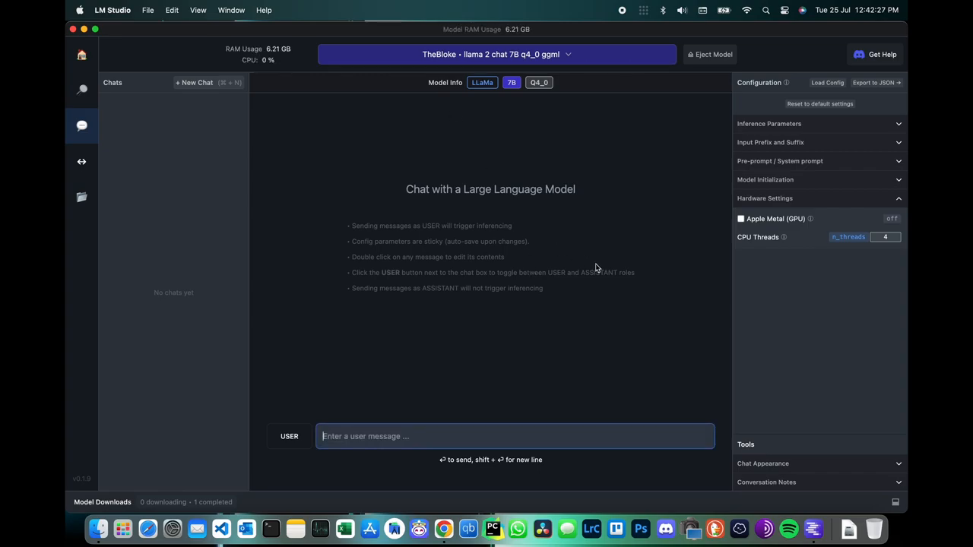
text(write)
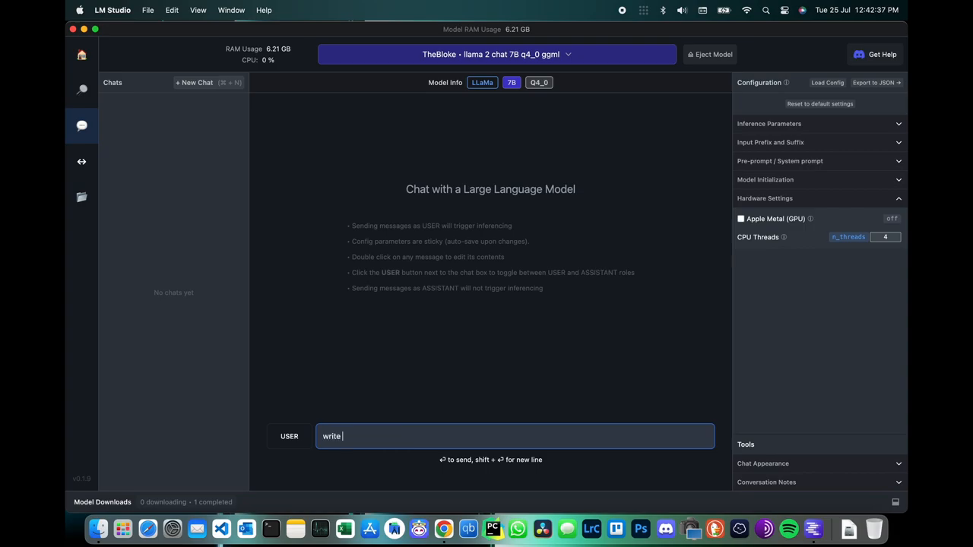
text(a poem about)
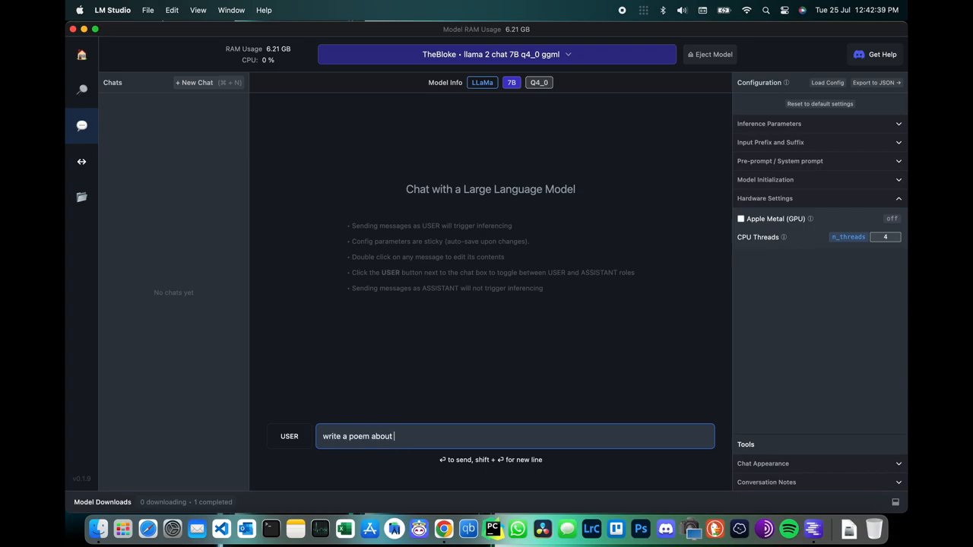
text(artific)
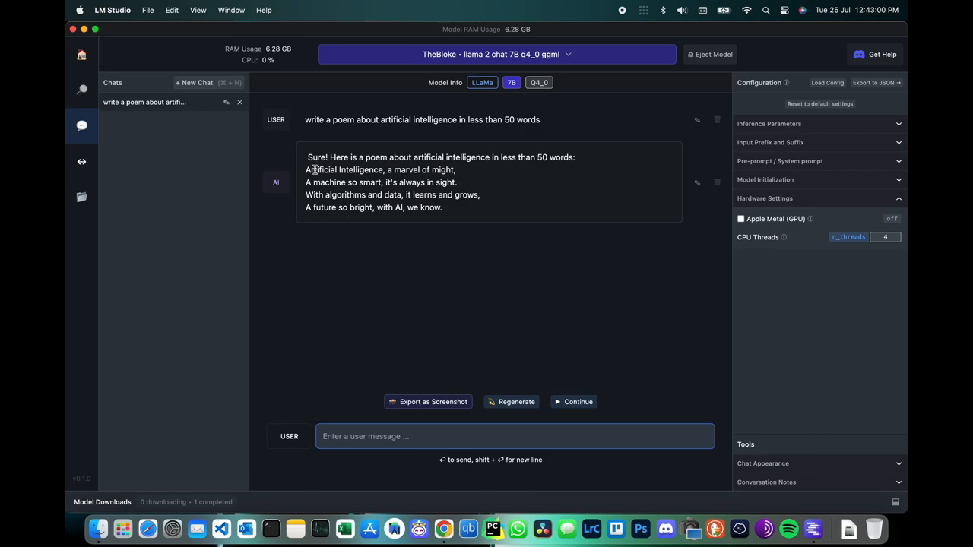
mouse_move(565, 282)
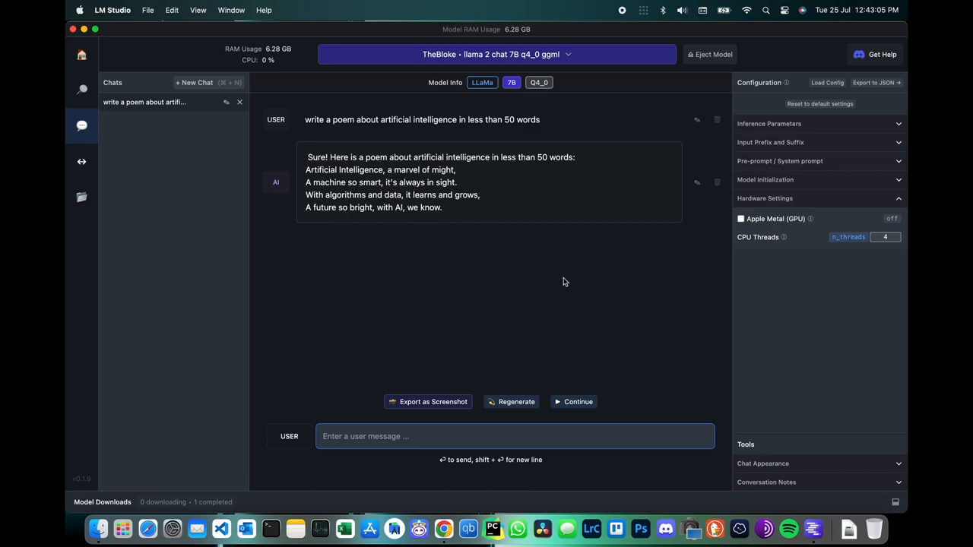
Step: Ask for Python code that requests JSON from a server, then start a new chat
text(write a python code to make a request)
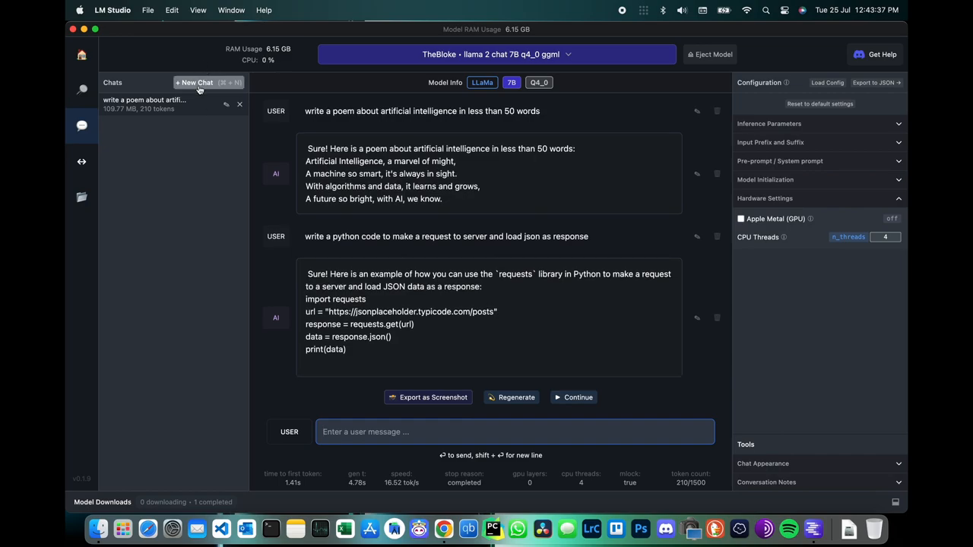
click(194, 82)
text(write a js script to)
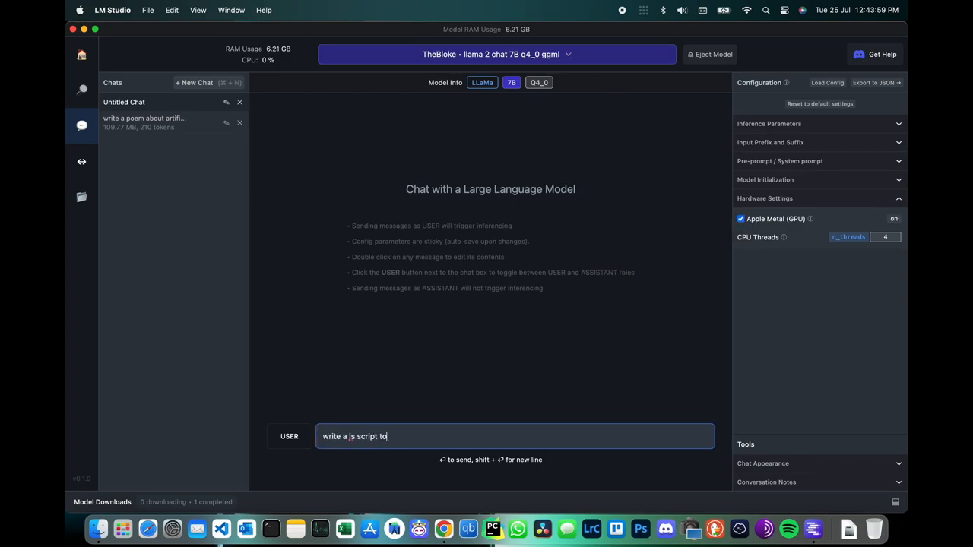
Step: Ask for a JavaScript script printing all prime numbers, then open the local server page
text(print all the prime number)
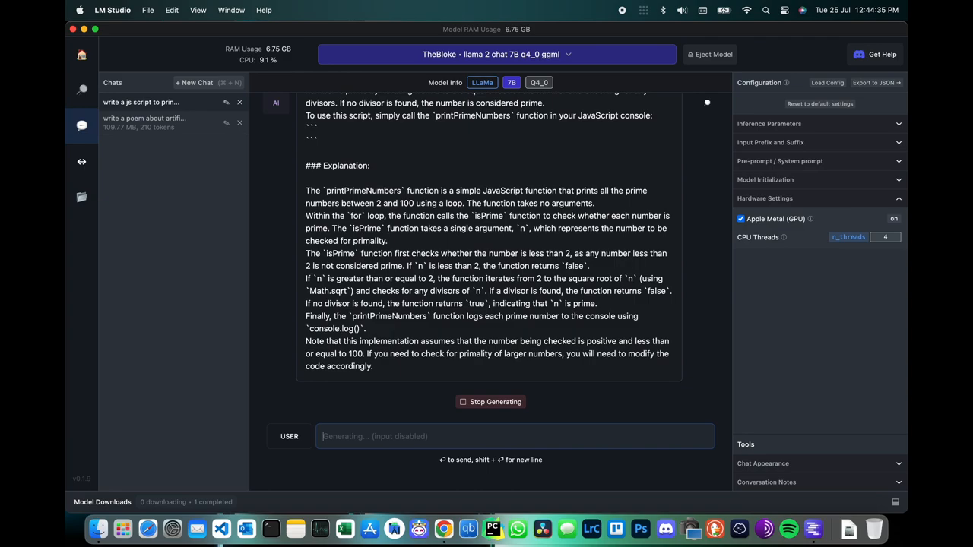
click(81, 161)
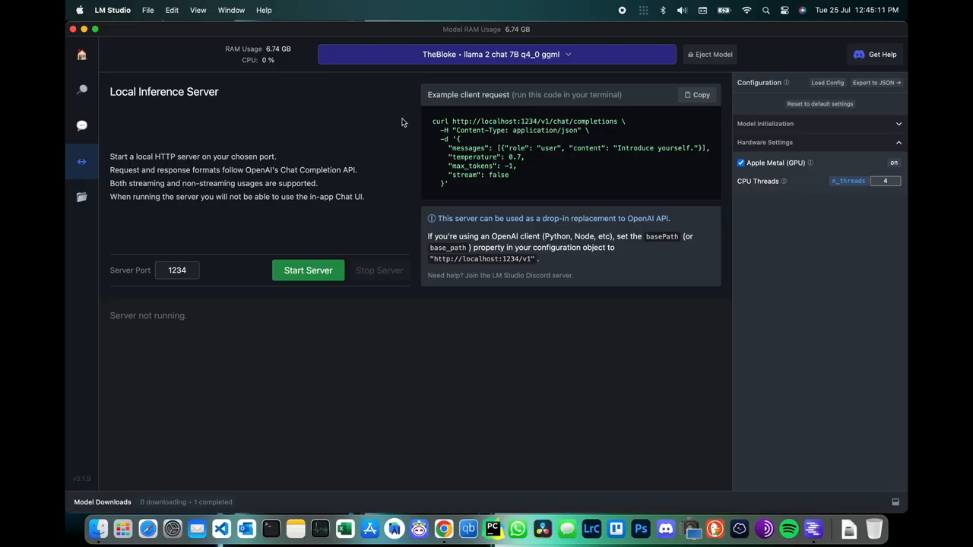
mouse_move(434, 336)
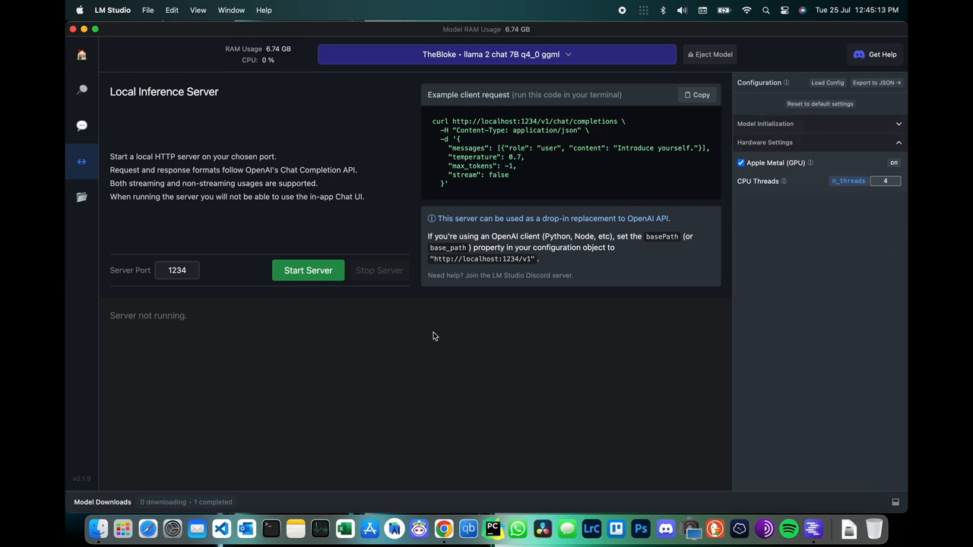
Step: View the Local Models list showing the 3.79 GB Llama 2 chat file, then return home
click(82, 198)
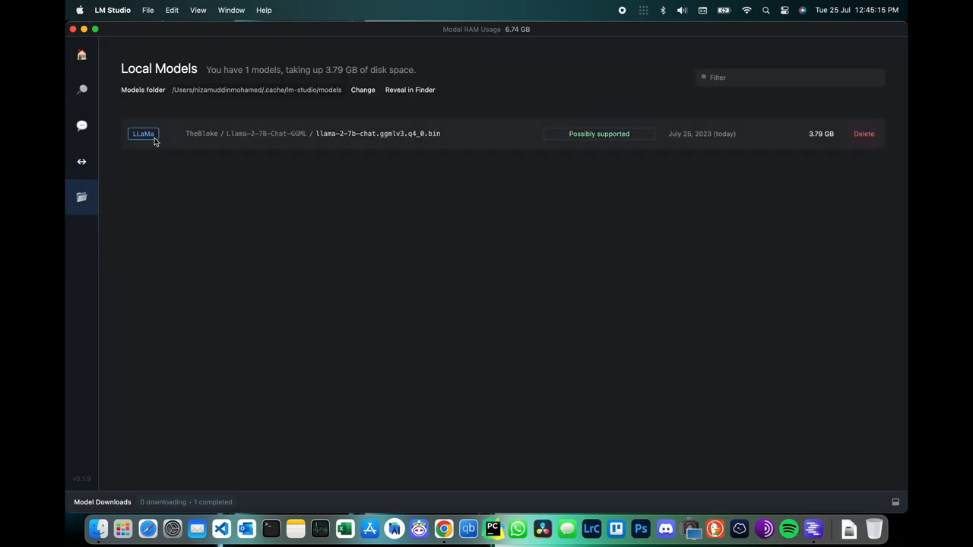
mouse_move(165, 187)
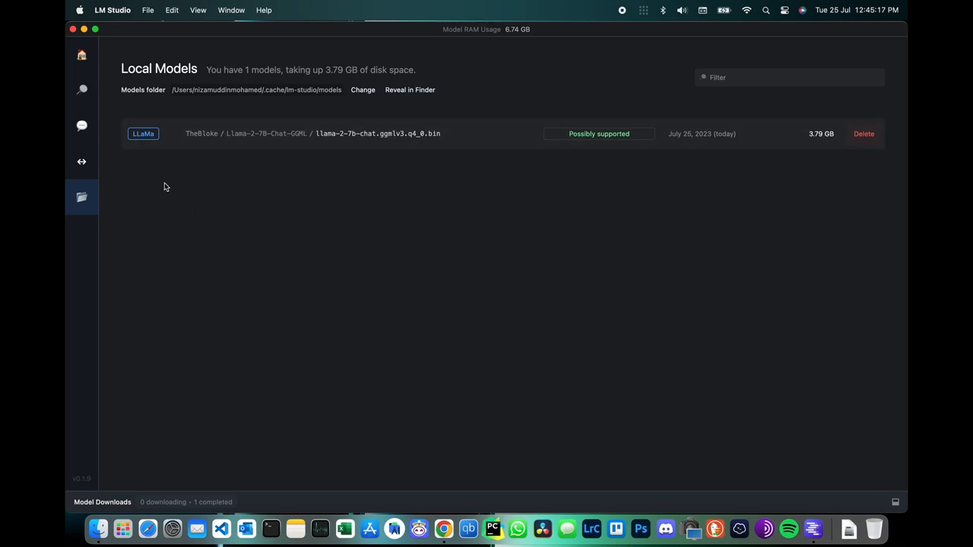
mouse_move(626, 200)
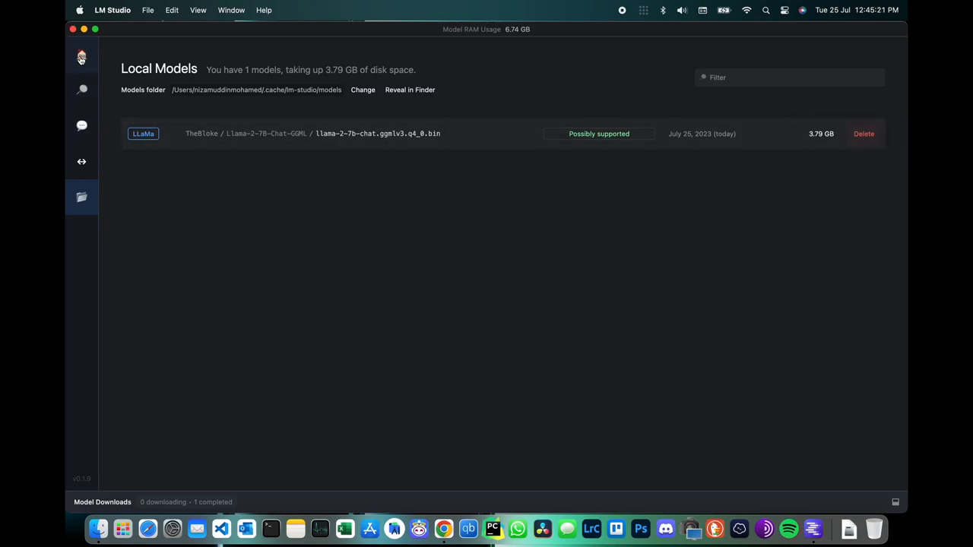
click(80, 55)
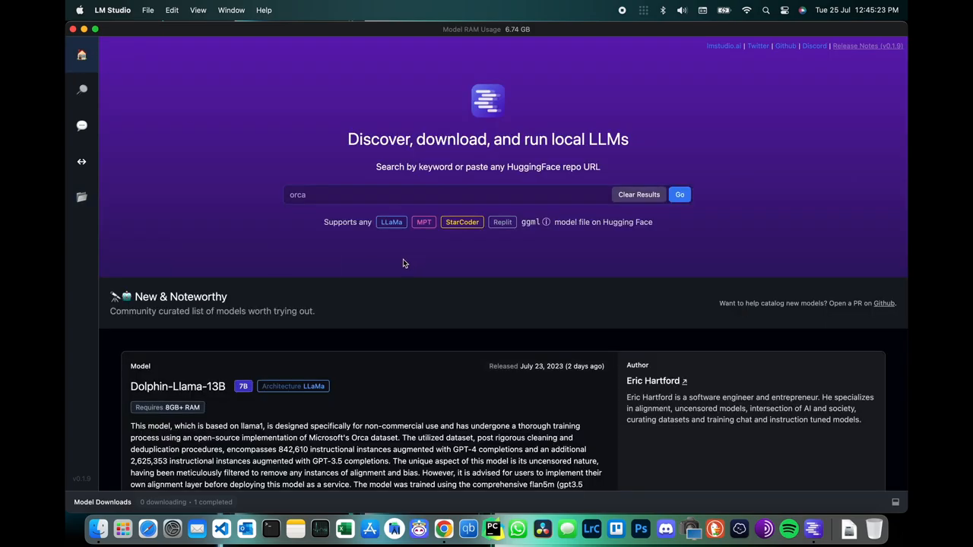
mouse_move(767, 206)
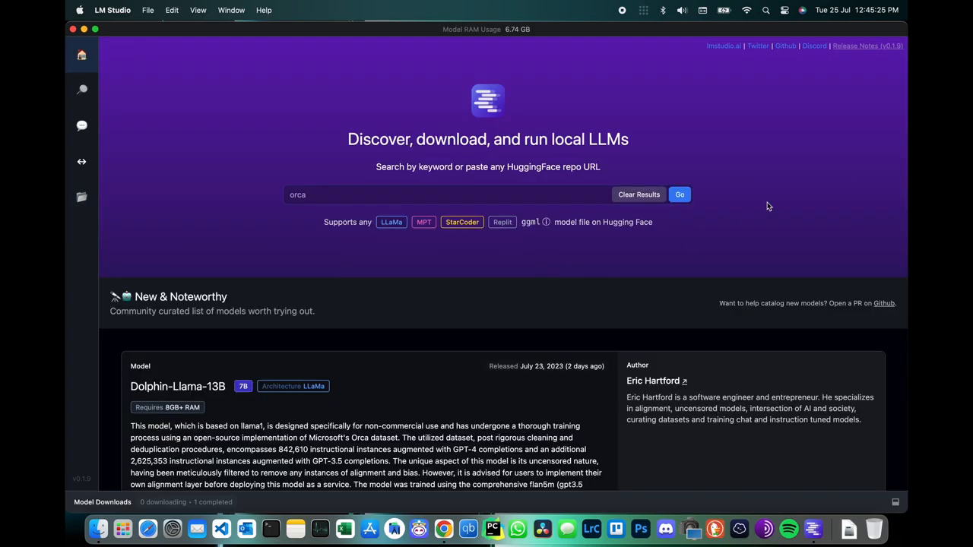
mouse_move(847, 195)
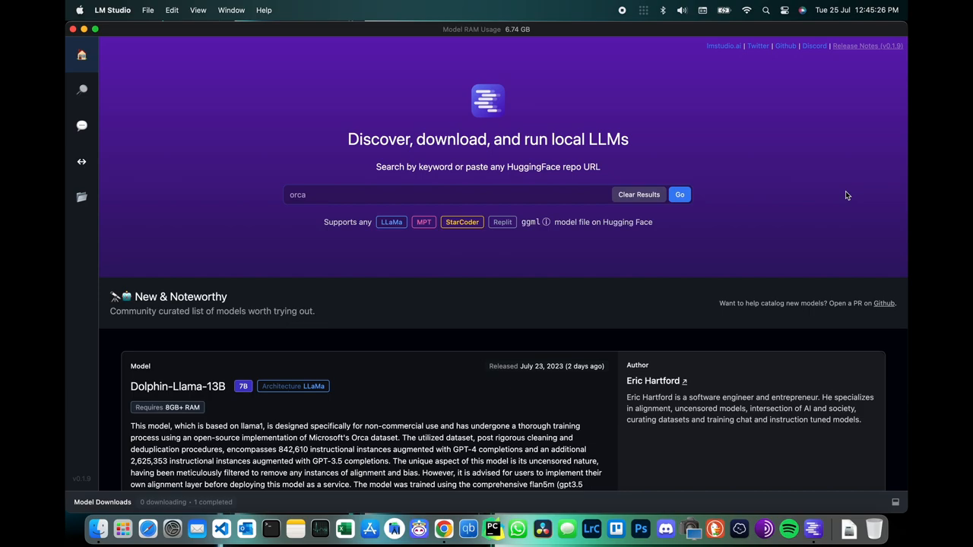